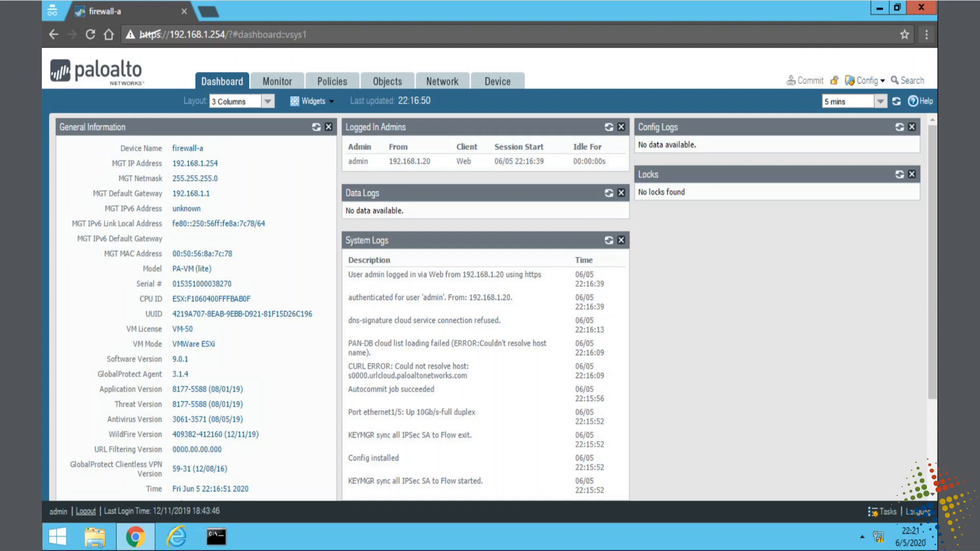
mouse_move(499, 81)
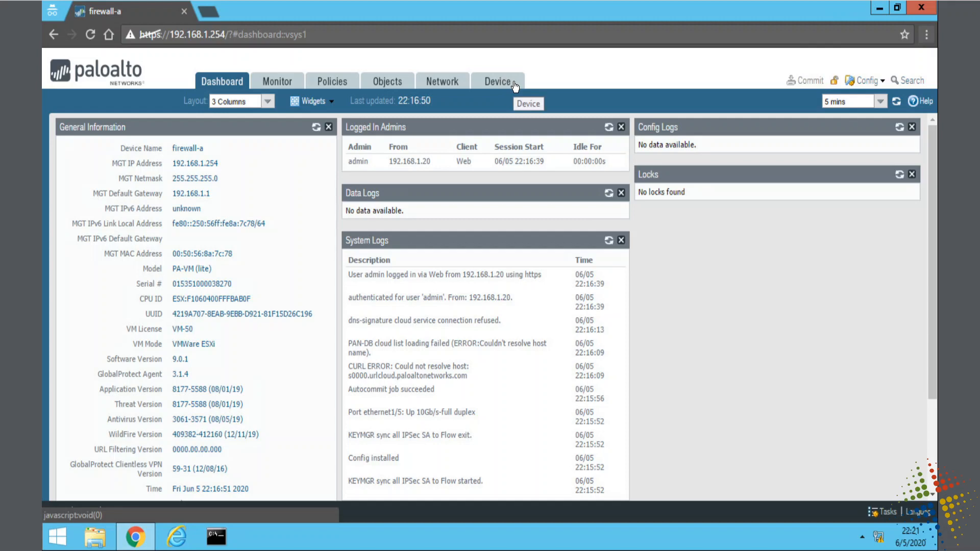
- Switch to the Device tab and scroll its navigation pane toward Software
left_click(496, 81)
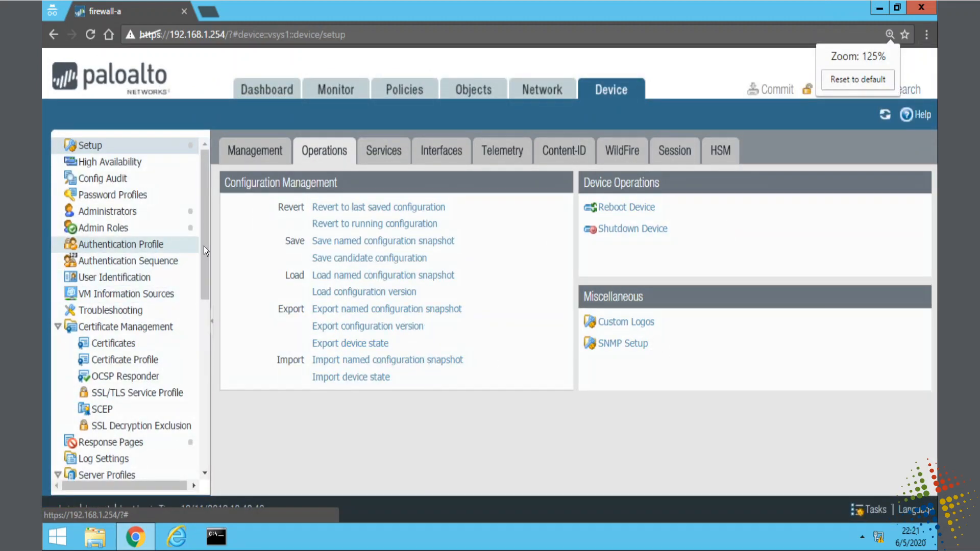
scroll("down", 3)
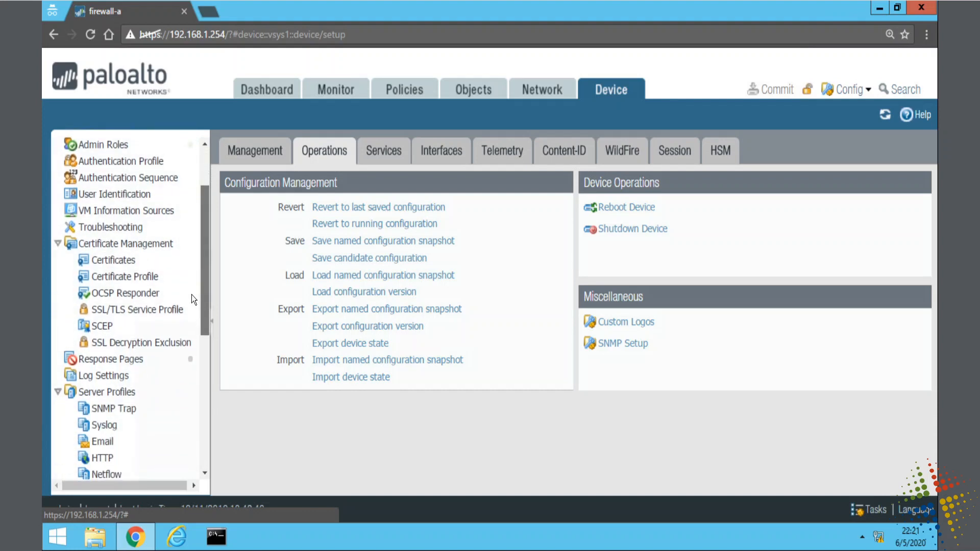
scroll("down", 3)
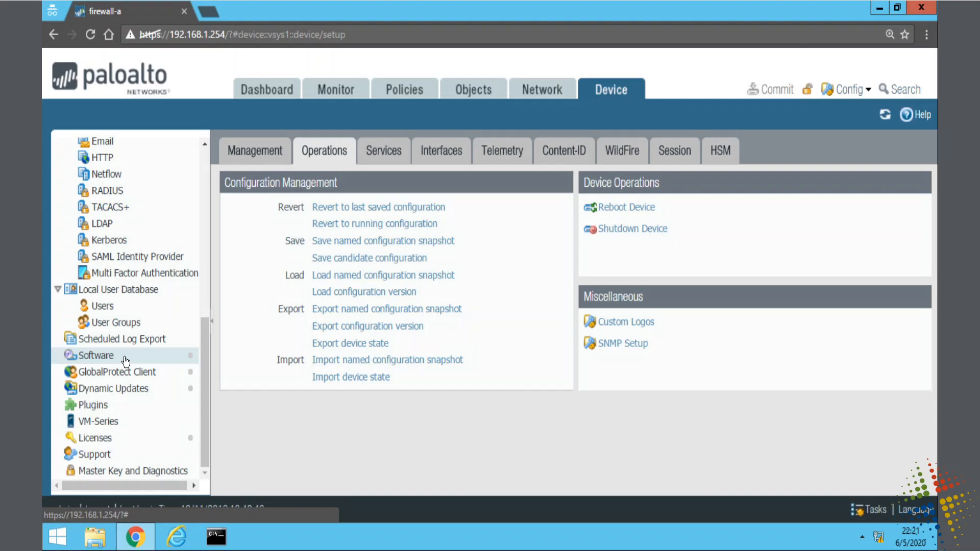
- Show the software versions table, with 9.0.1 installed and 9.0.0, 8.1.9 downloaded
left_click(95, 355)
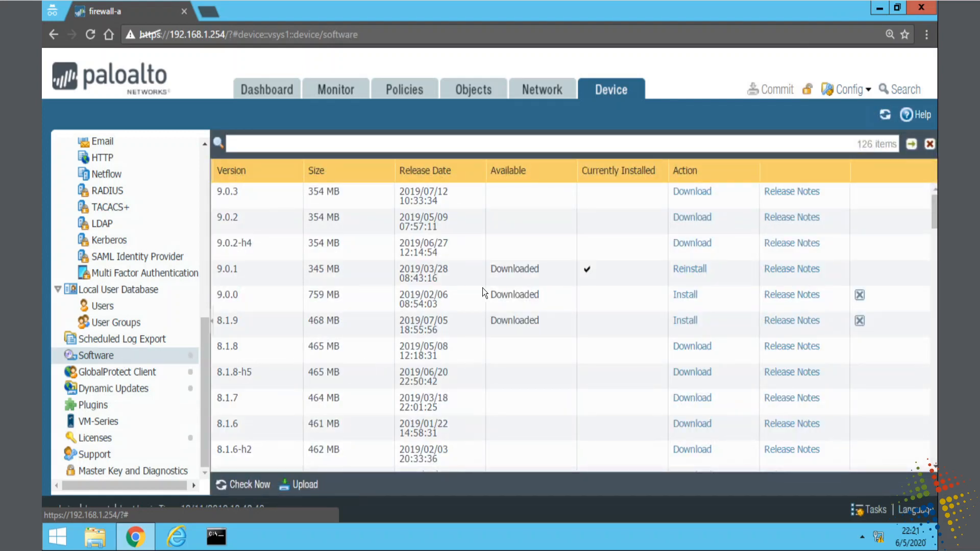
mouse_move(522, 287)
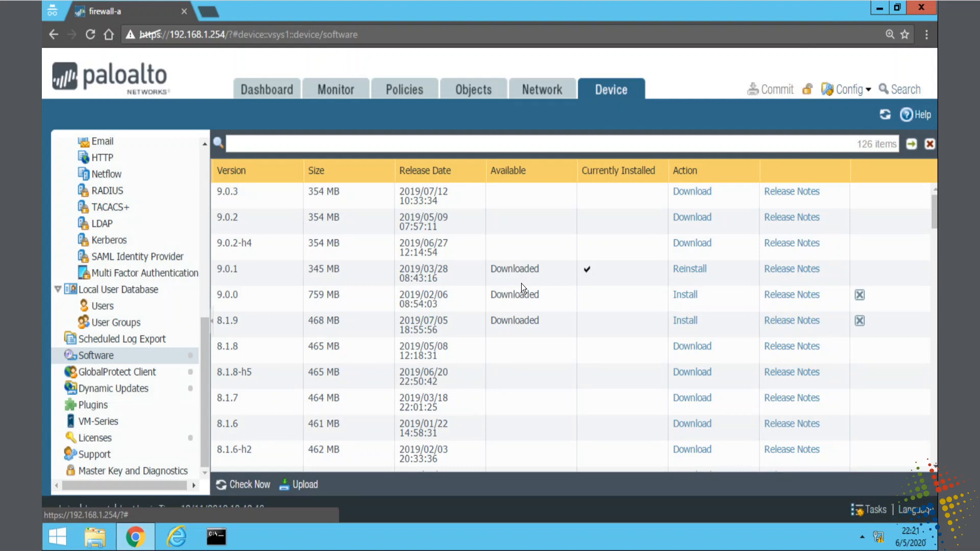
mouse_move(244, 279)
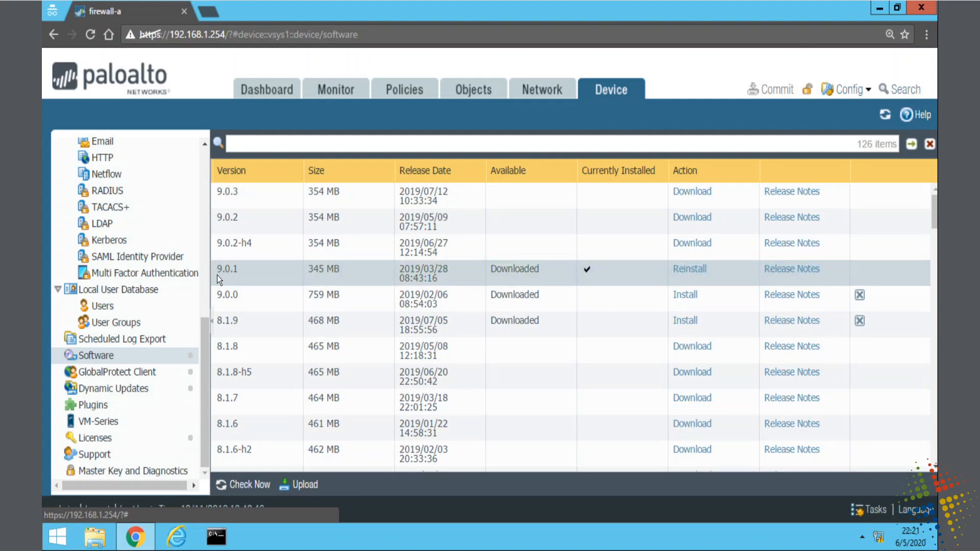
mouse_move(507, 281)
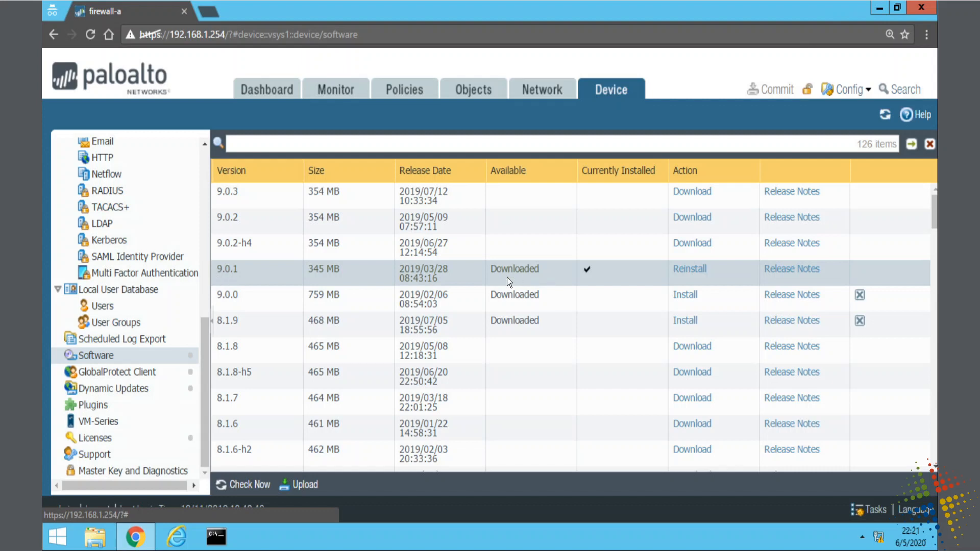
mouse_move(591, 282)
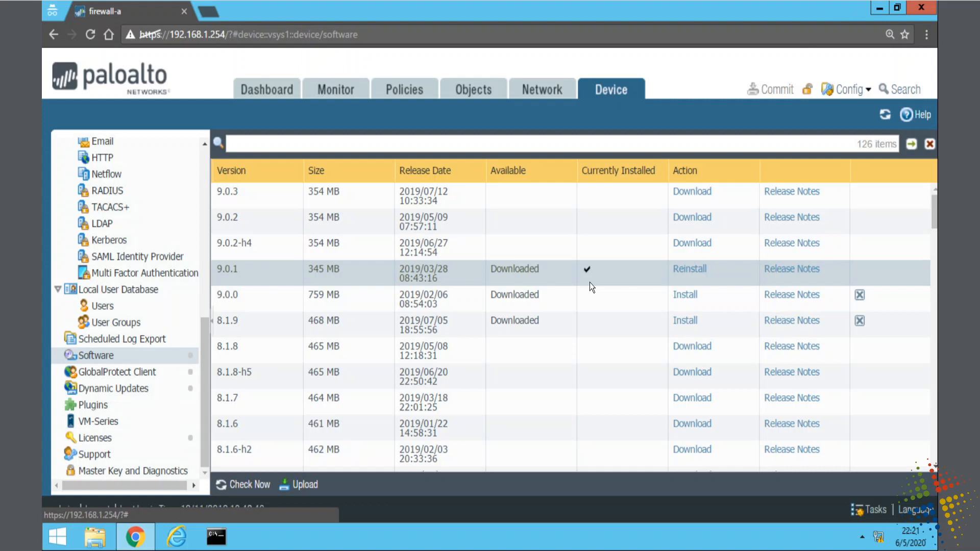
mouse_move(454, 279)
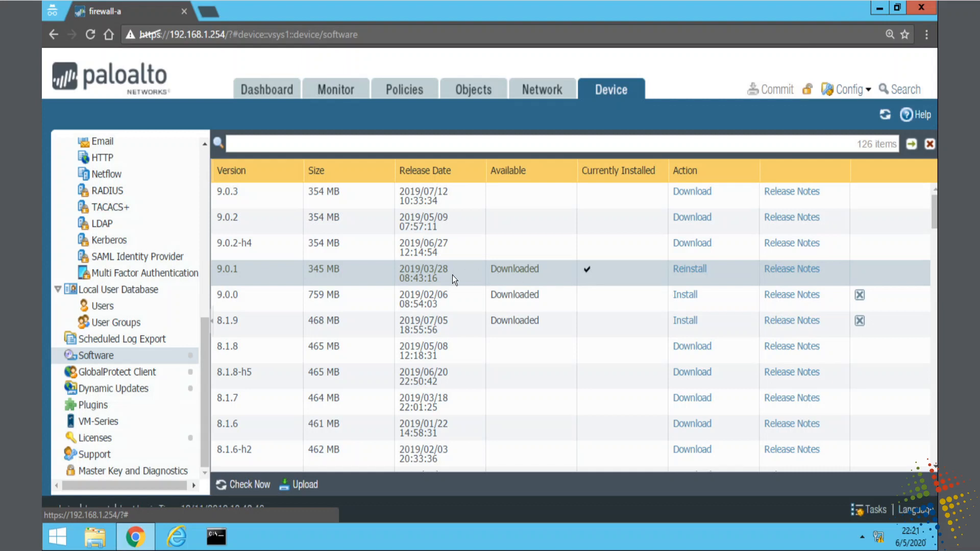
mouse_move(458, 277)
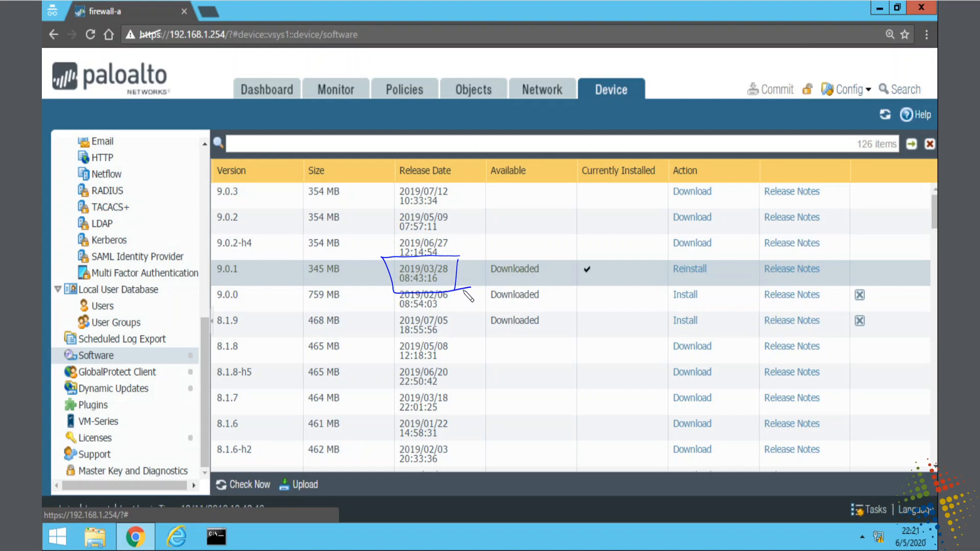
mouse_move(870, 484)
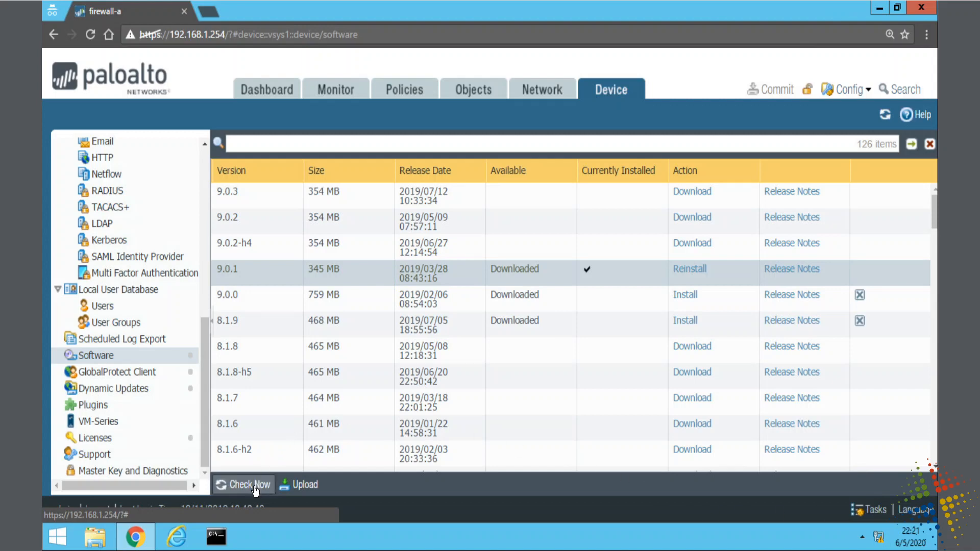
- Refresh the software list from the update server, listing 152 versions up to 9.1.2
left_click(248, 484)
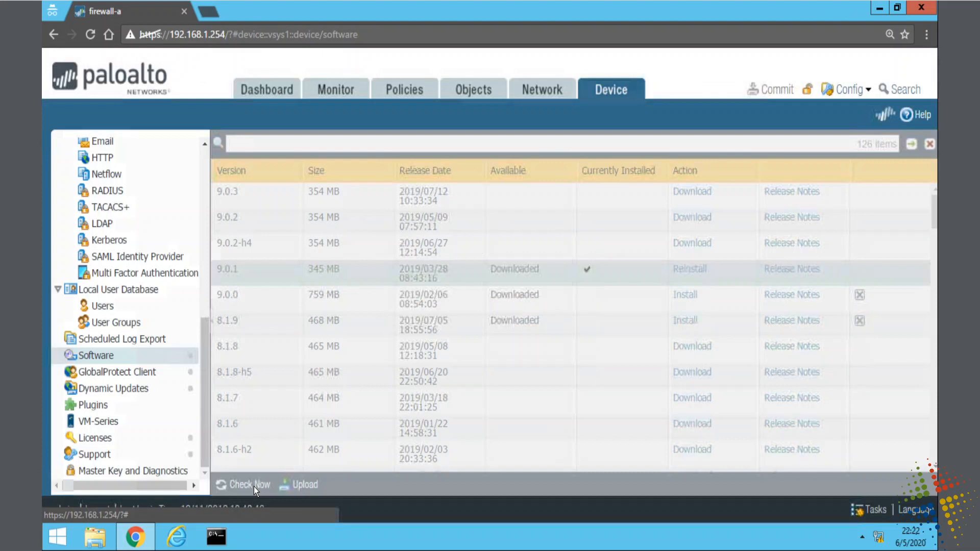
left_click(248, 484)
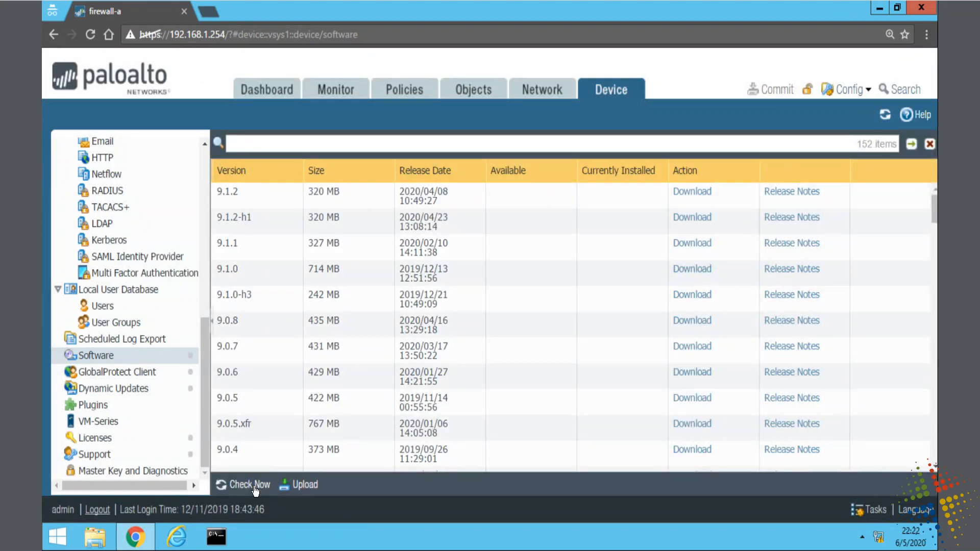
mouse_move(258, 493)
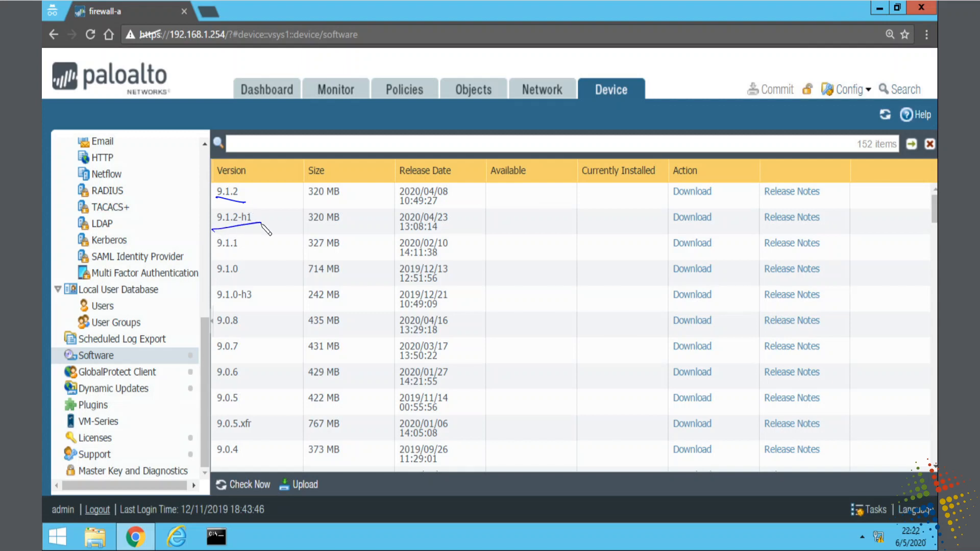
mouse_move(447, 234)
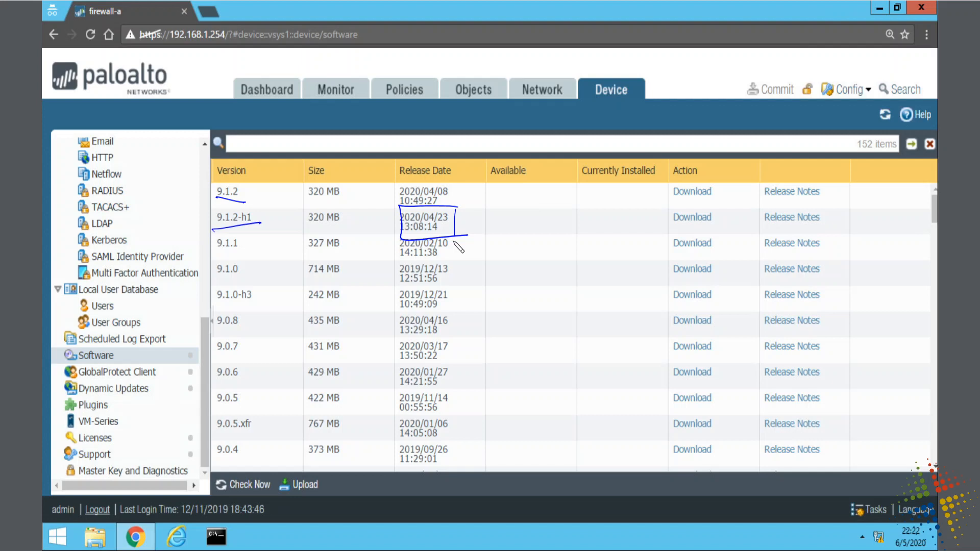
mouse_move(748, 237)
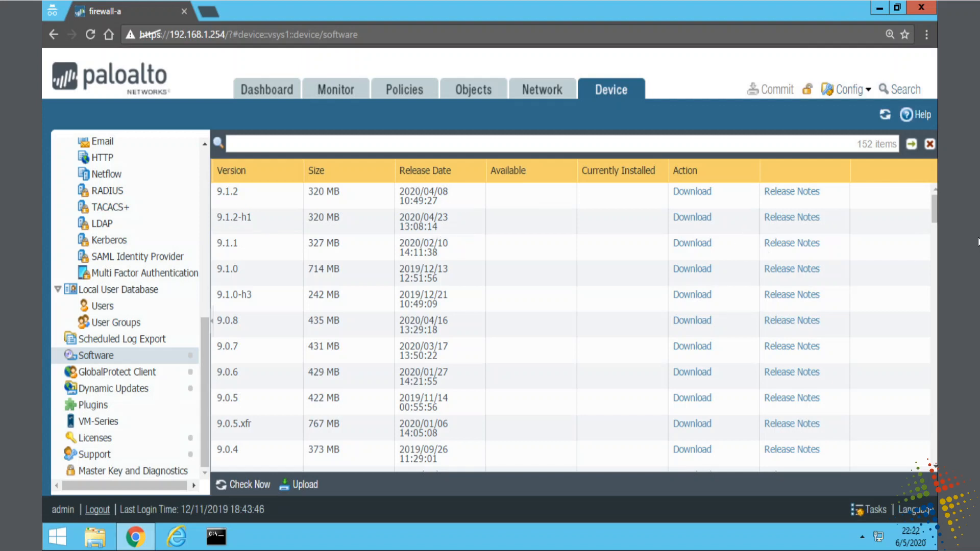
left_click(791, 217)
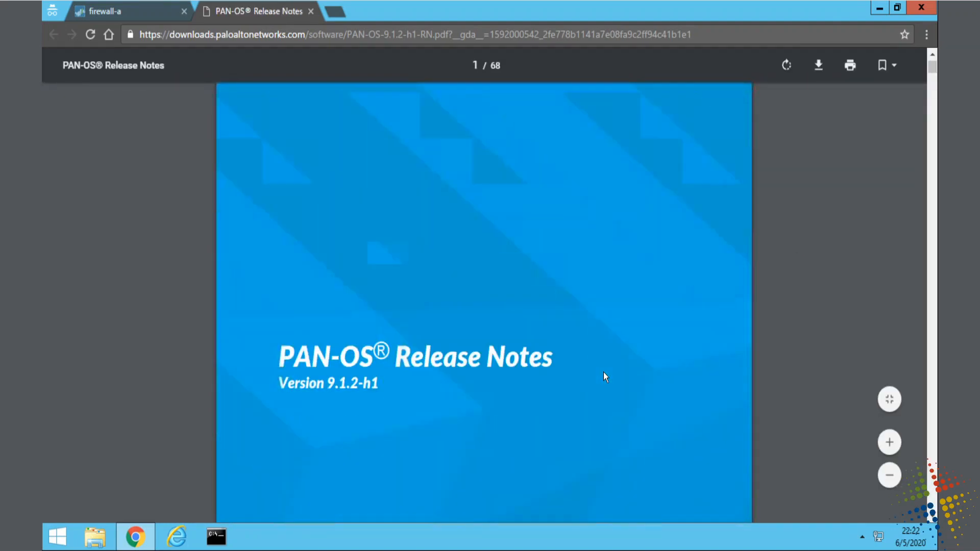
scroll("down", 3)
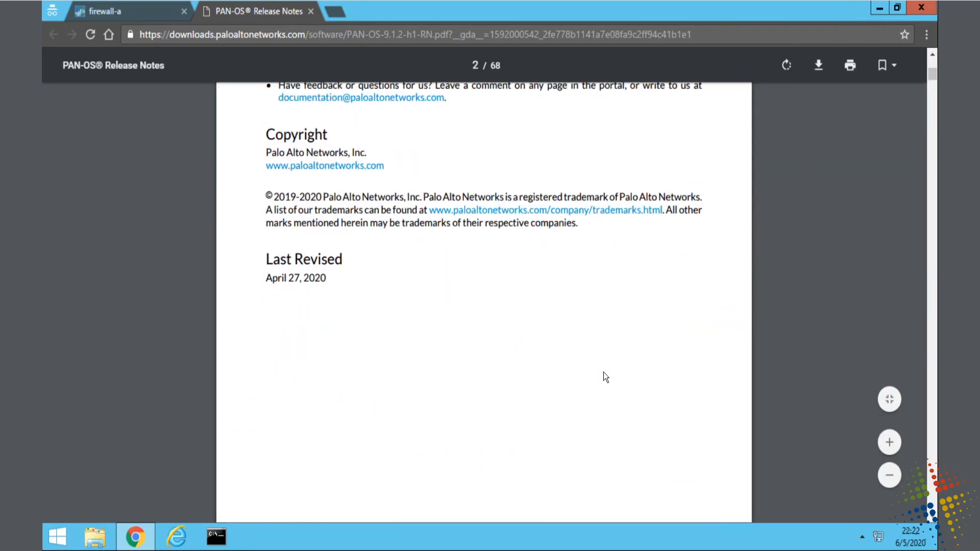
scroll("down", 3)
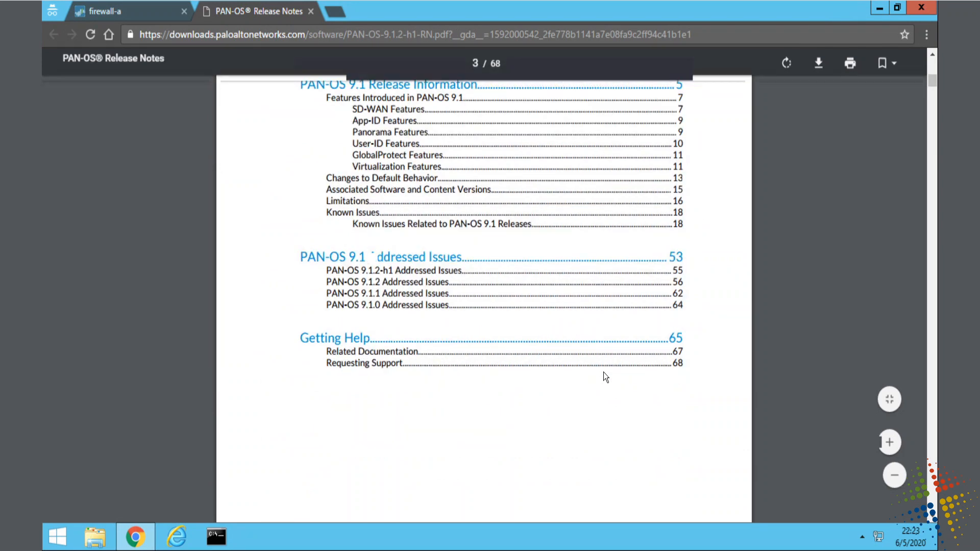
scroll("down", 3)
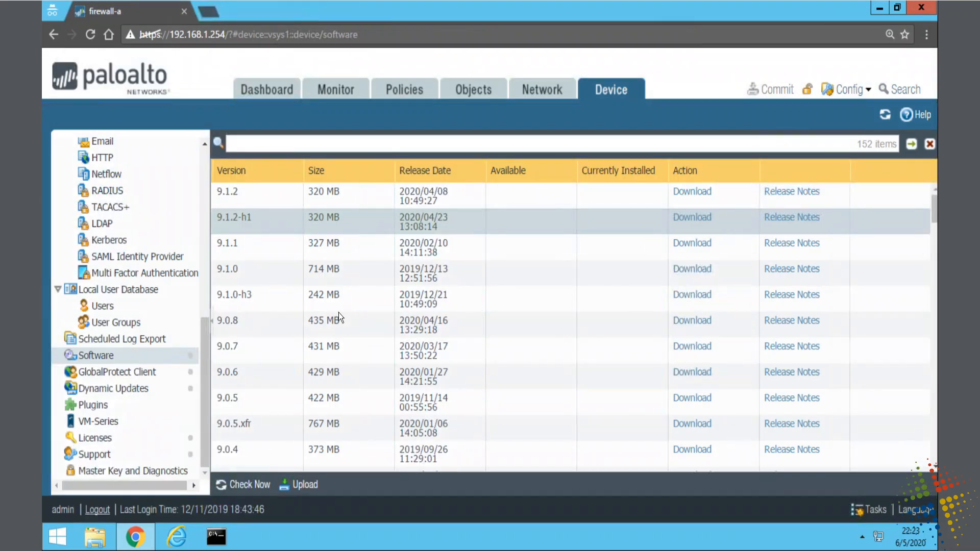
- Download PAN-OS 9.0.2 from its row in the software list
scroll("down", 3)
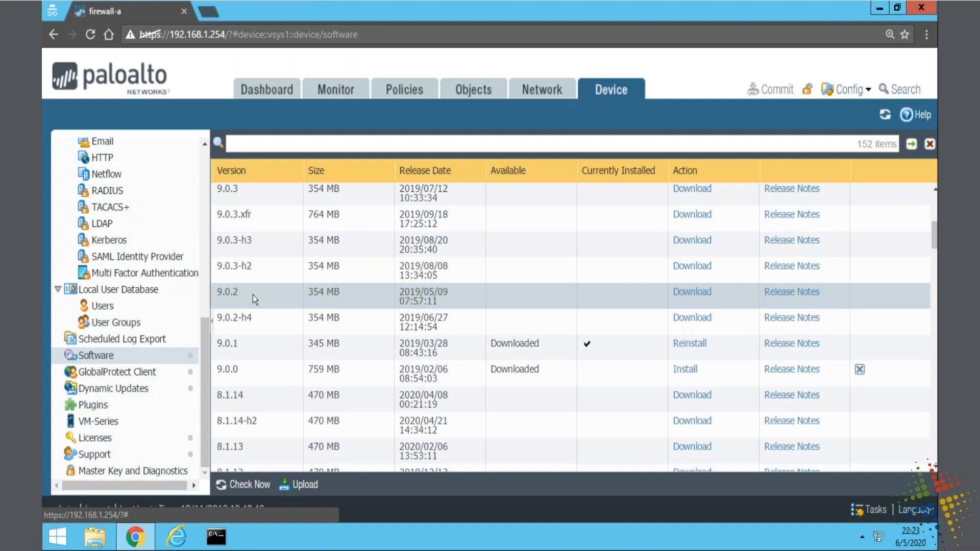
mouse_move(804, 297)
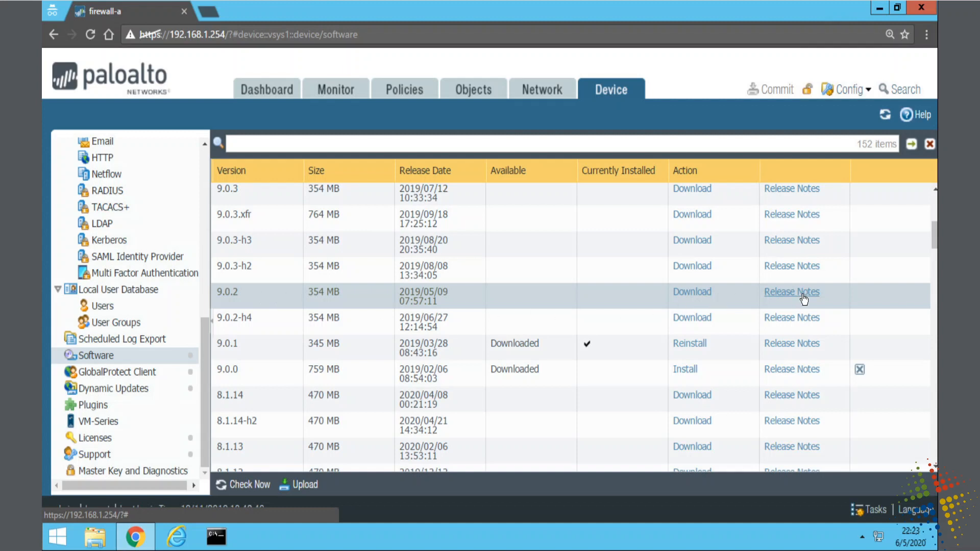
mouse_move(793, 298)
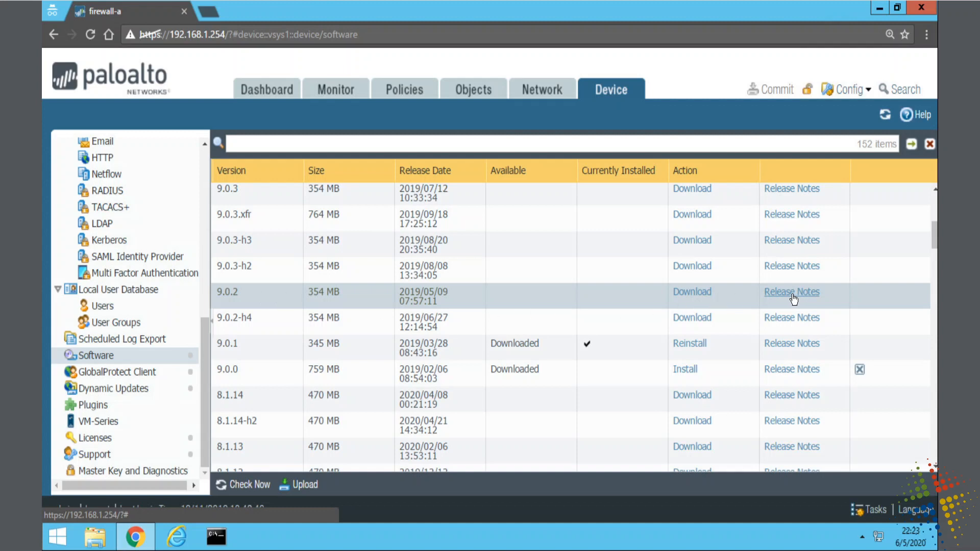
mouse_move(692, 291)
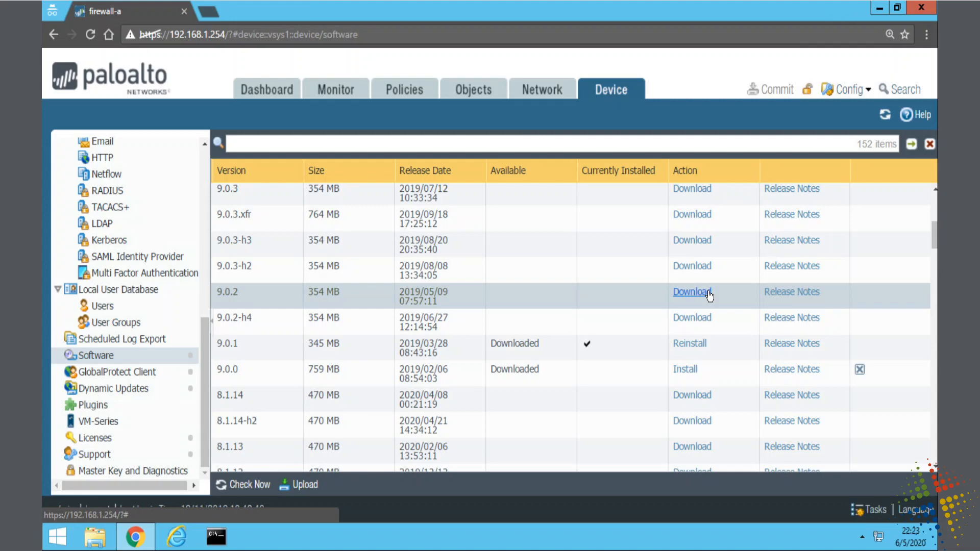
left_click(691, 292)
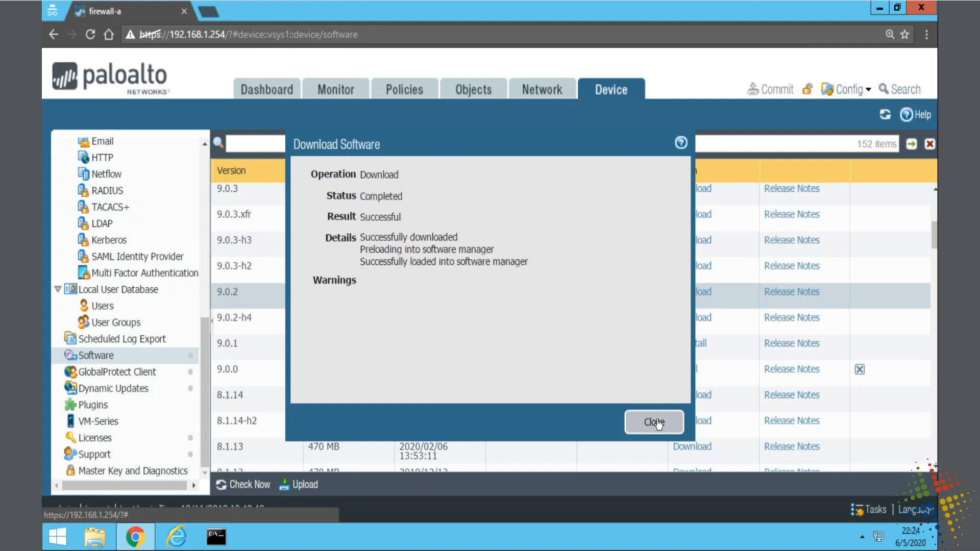
- Close the download report, install 9.0.2, and confirm rebooting the firewall
left_click(653, 422)
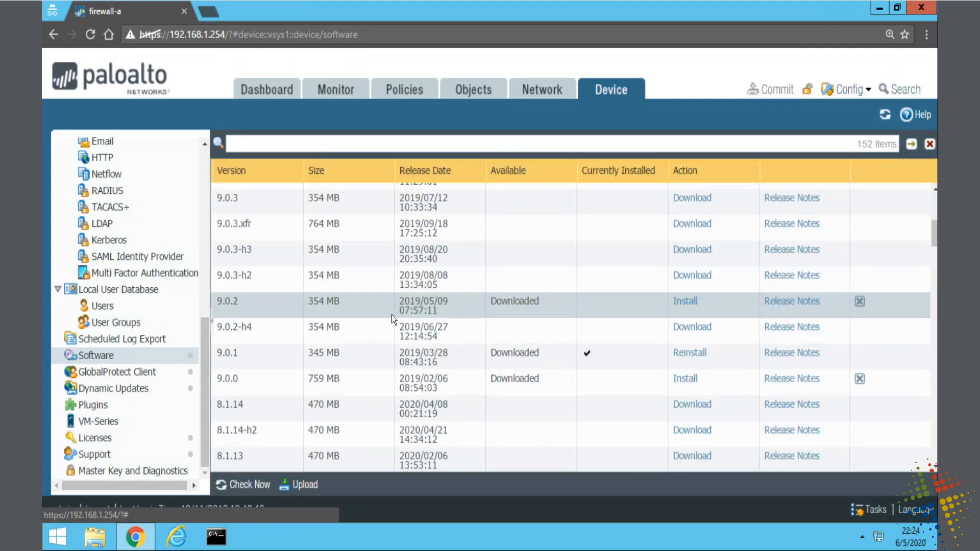
mouse_move(619, 314)
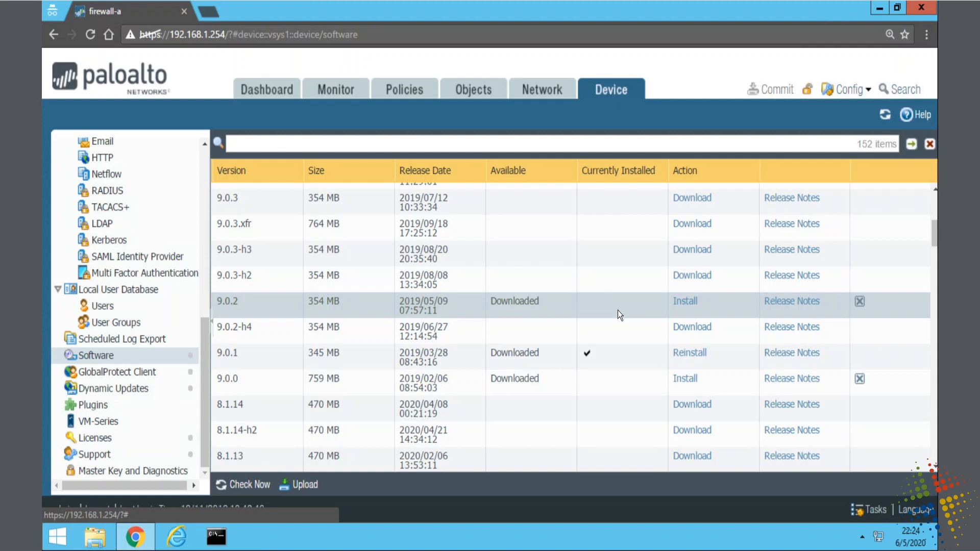
mouse_move(529, 306)
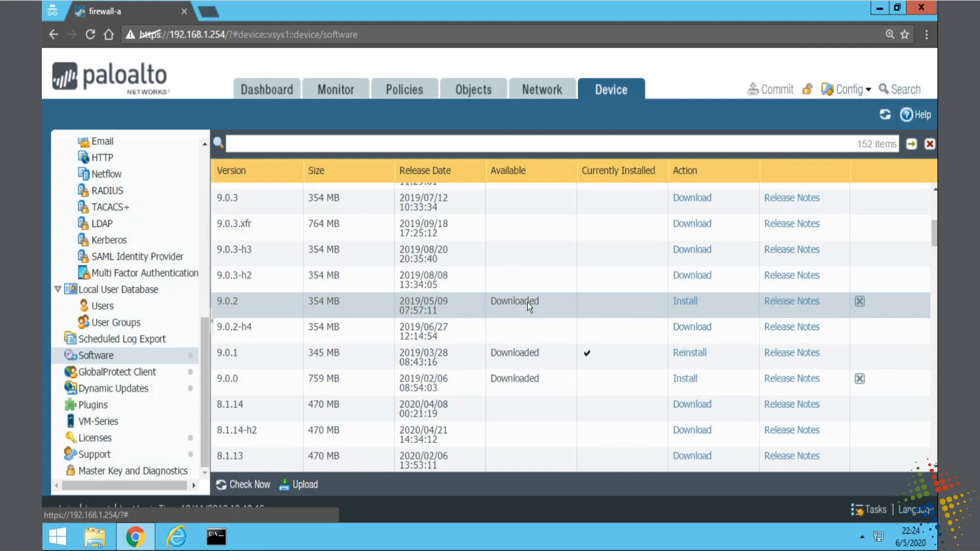
mouse_move(685, 301)
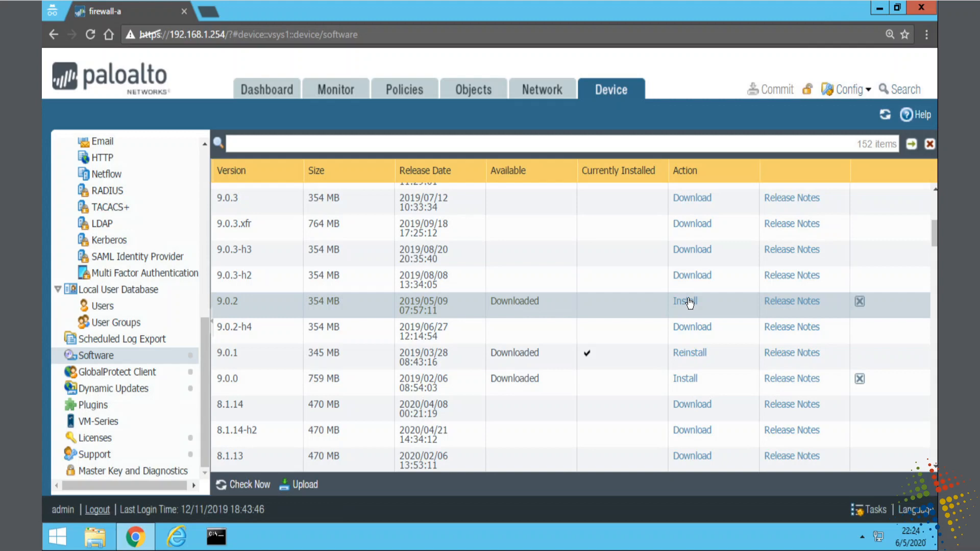
left_click(684, 301)
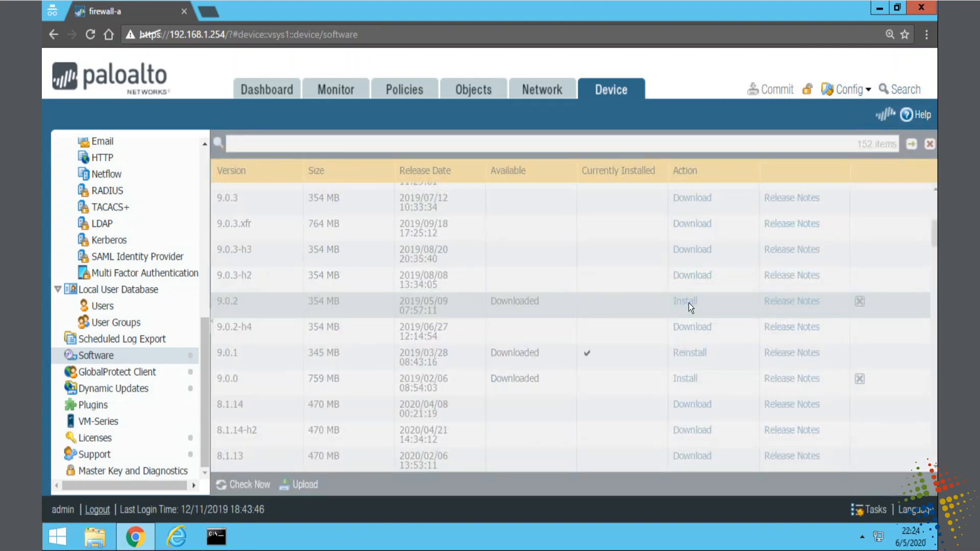
left_click(684, 301)
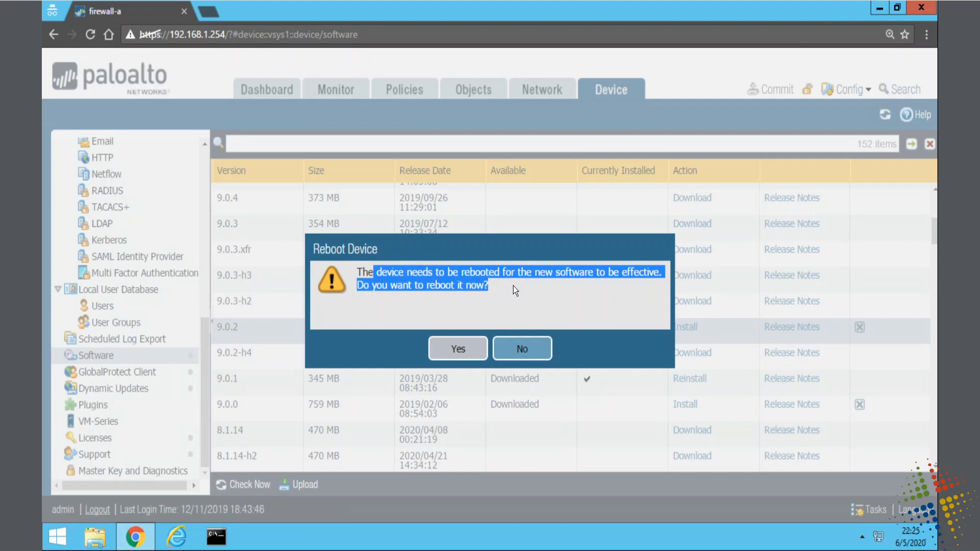
left_click(457, 348)
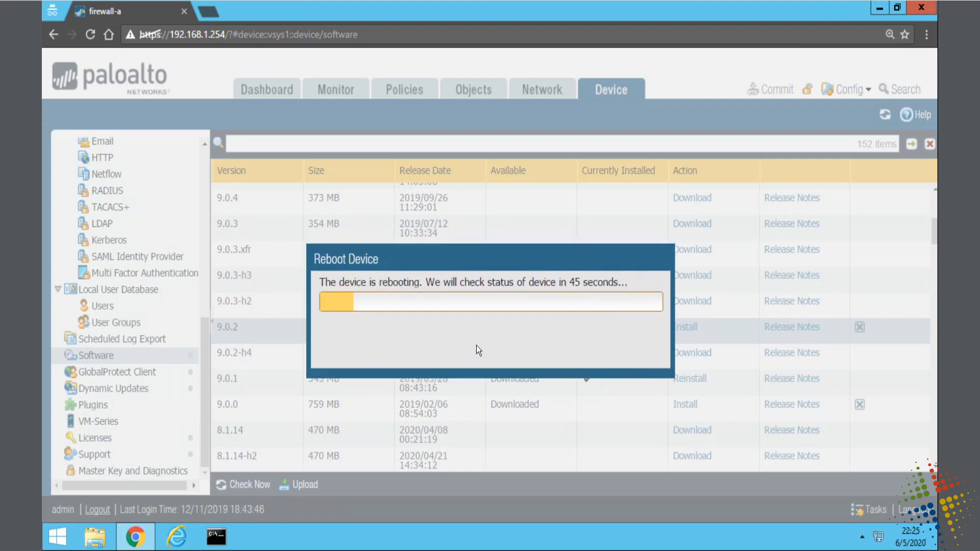